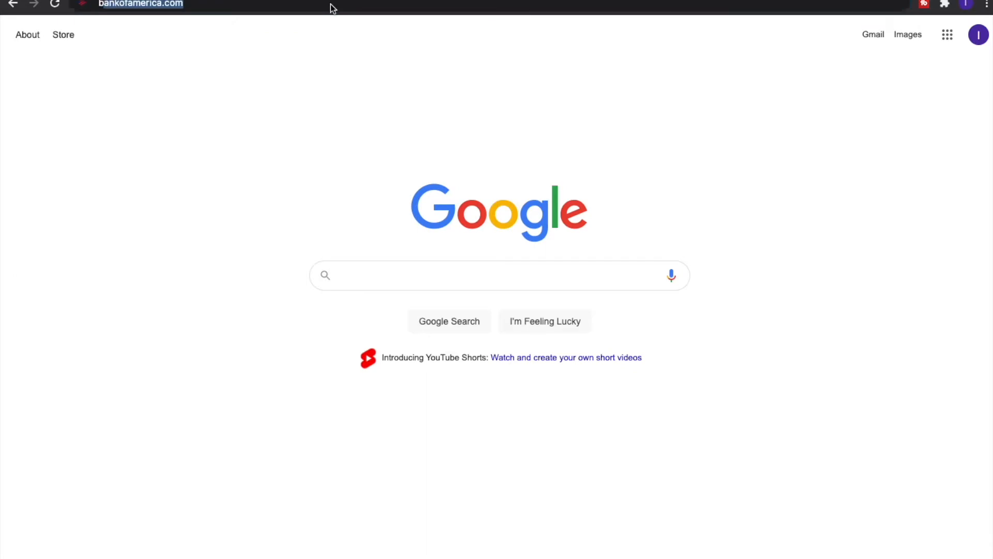
Load bankofamerica.com so the homepage with its sign-in form appears
left_click(139, 4)
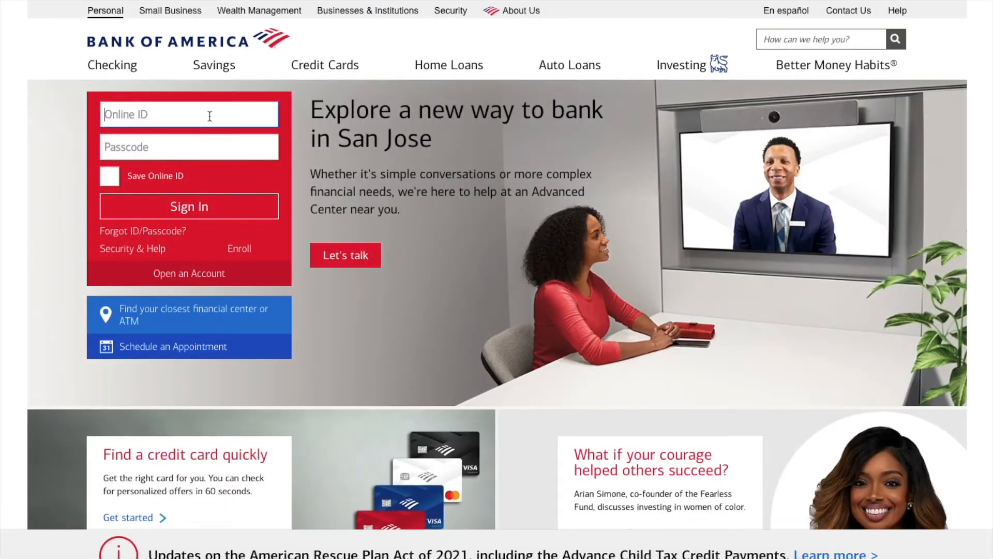
type("slava_money")
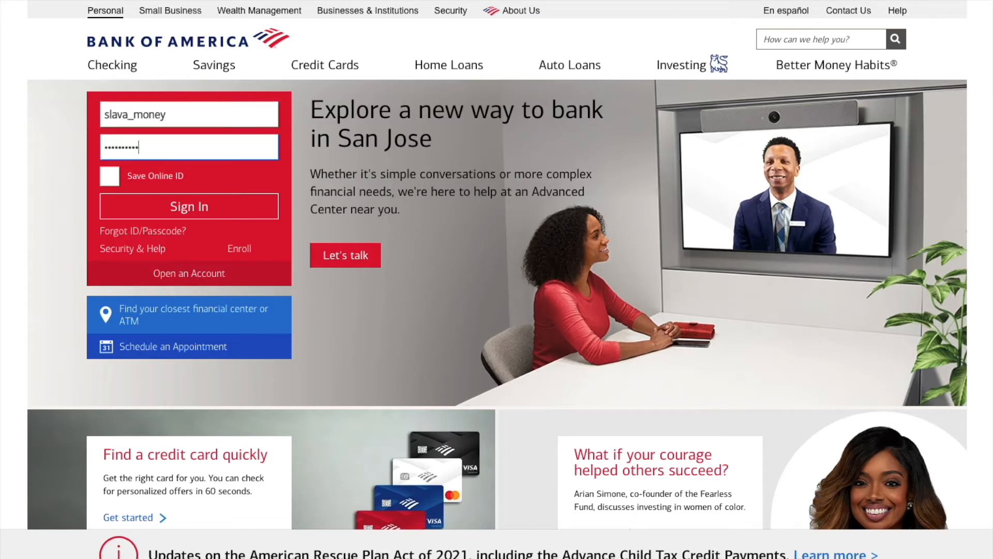
left_click(189, 206)
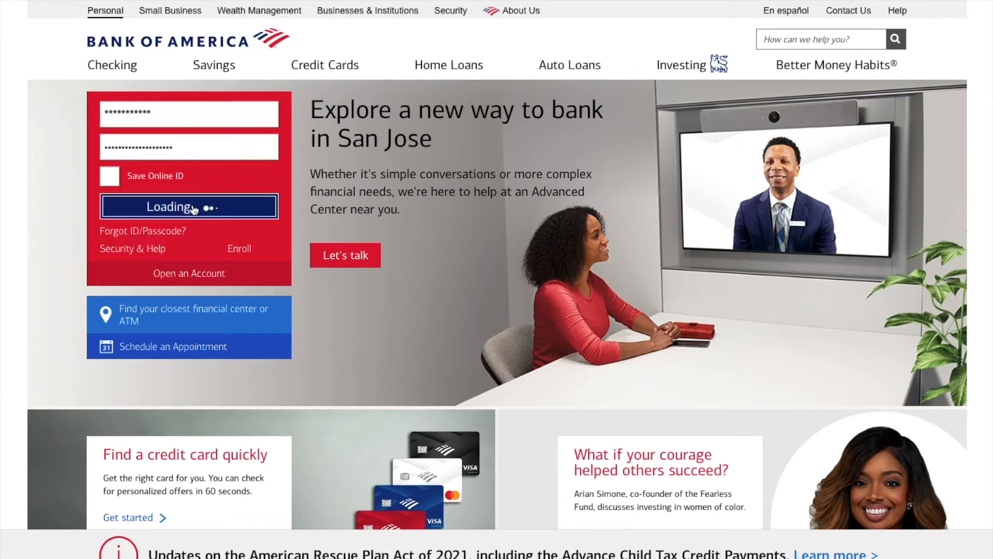
left_click(189, 207)
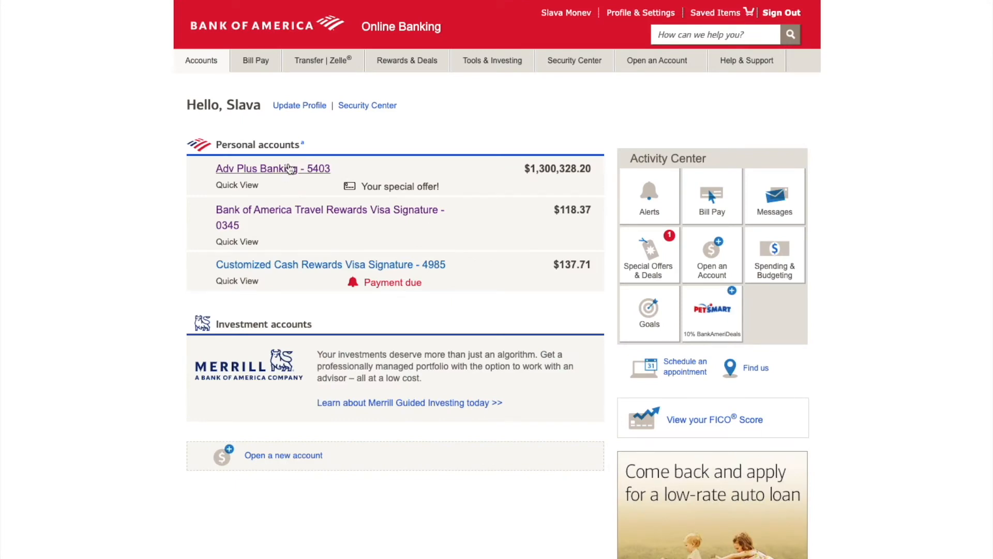
Show the Adv Plus Banking checking account's activity and transaction list
left_click(266, 169)
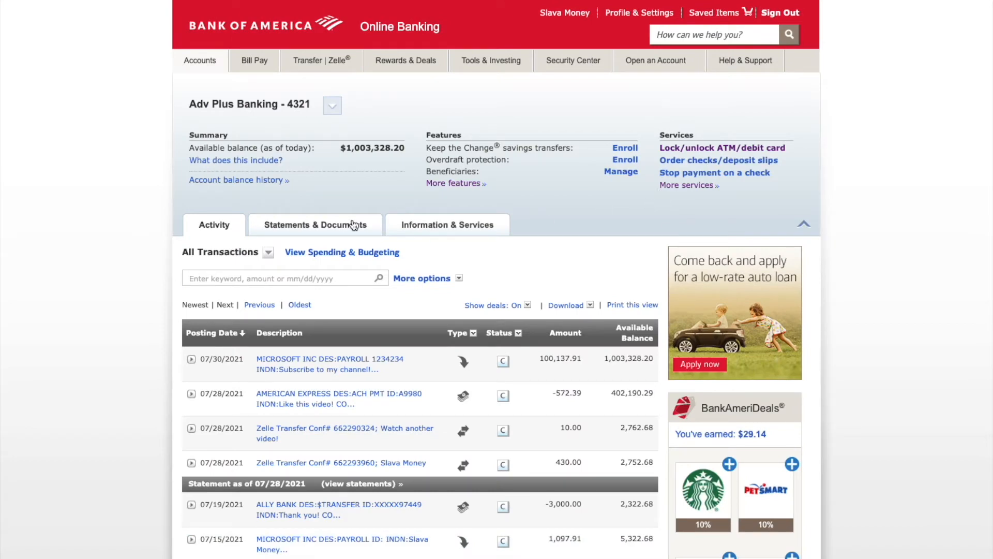
Show Statements & Documents for year 2021, scrolled to the View All area
left_click(316, 224)
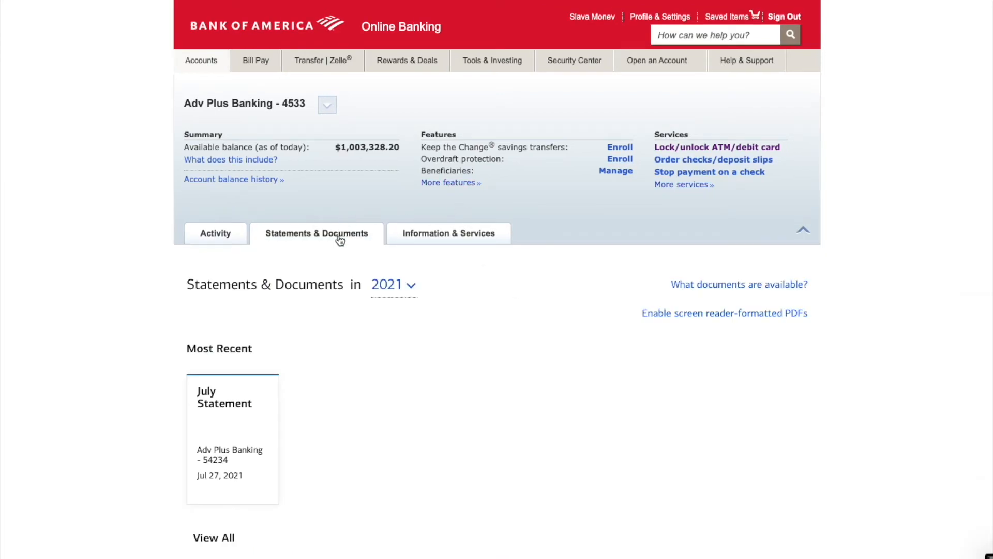
mouse_move(233, 425)
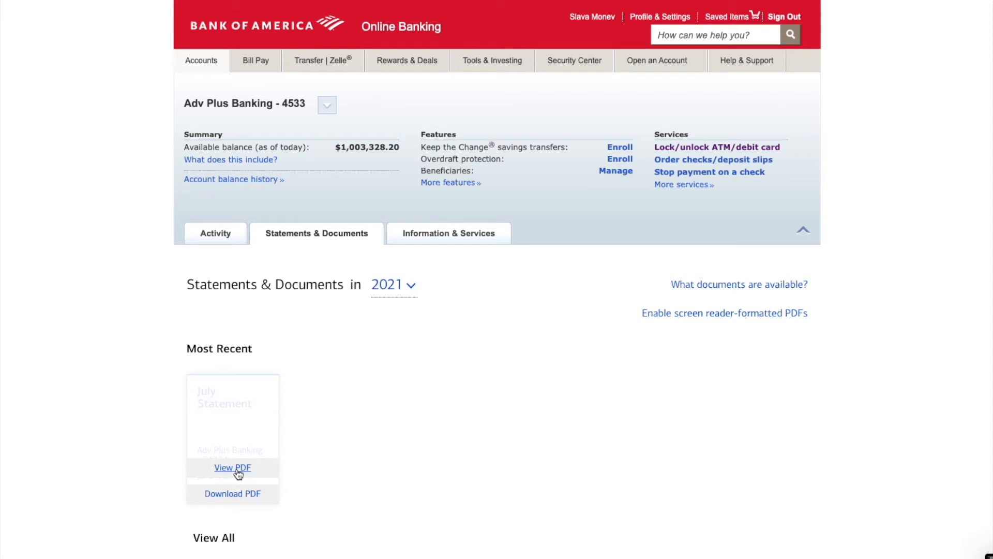
mouse_move(321, 438)
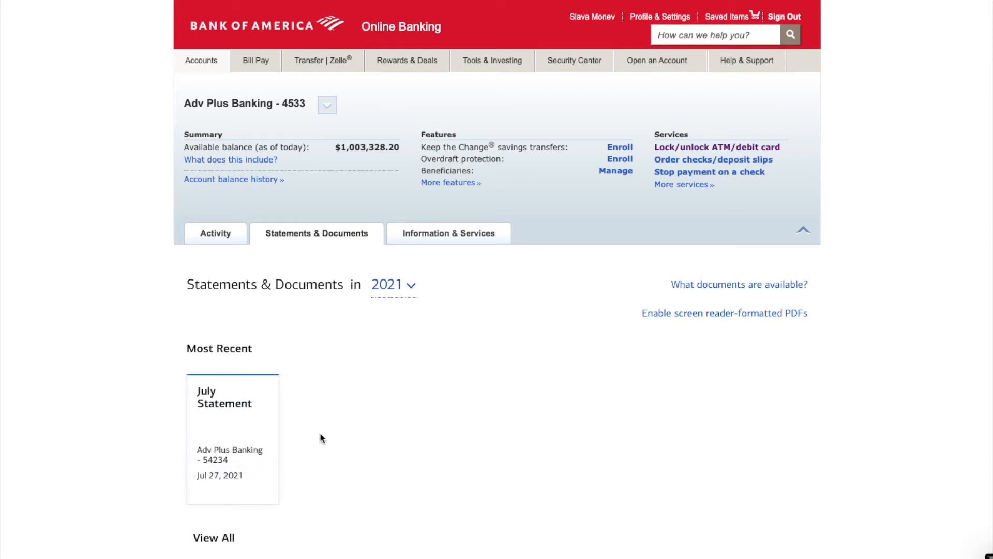
left_click(393, 285)
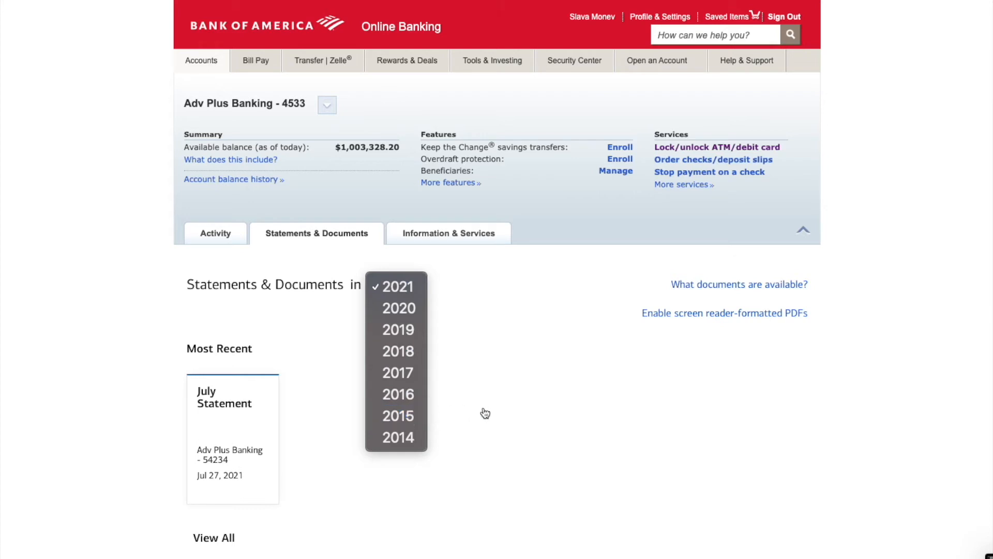
left_click(399, 287)
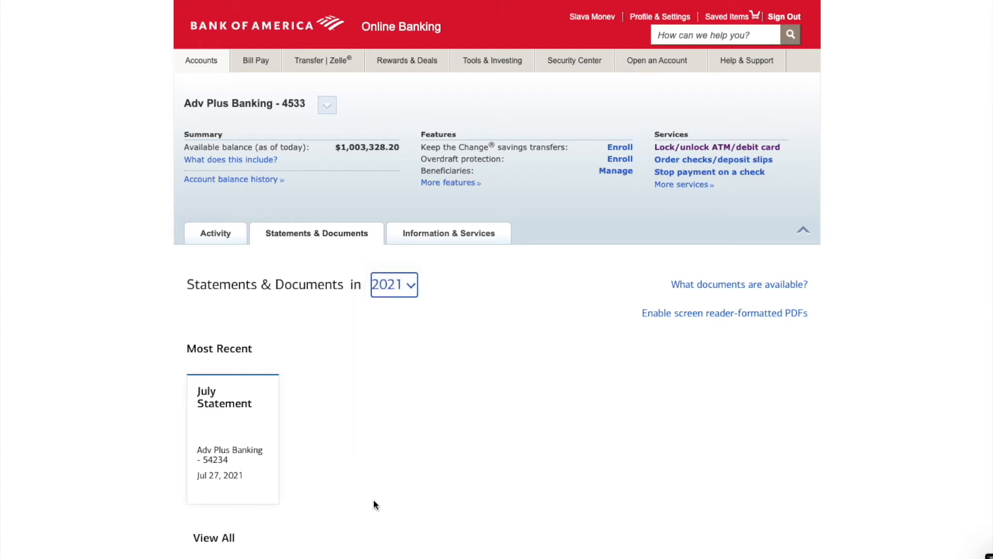
scroll("down", 3)
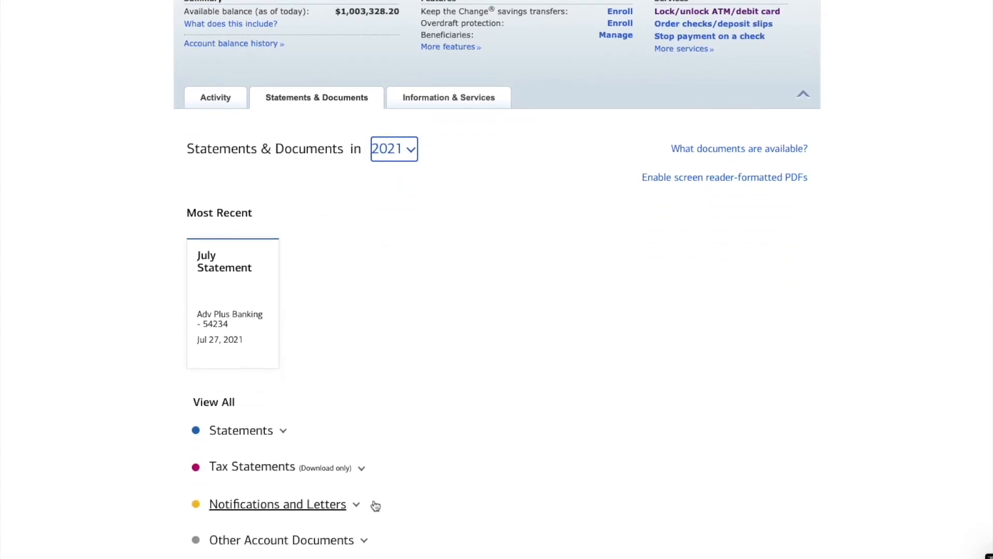
scroll("down", 3)
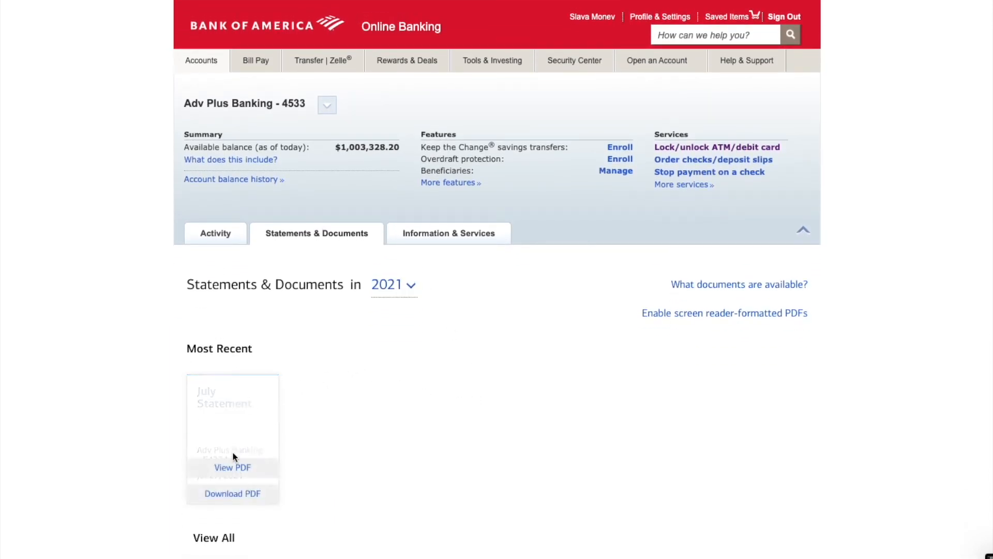
mouse_move(379, 349)
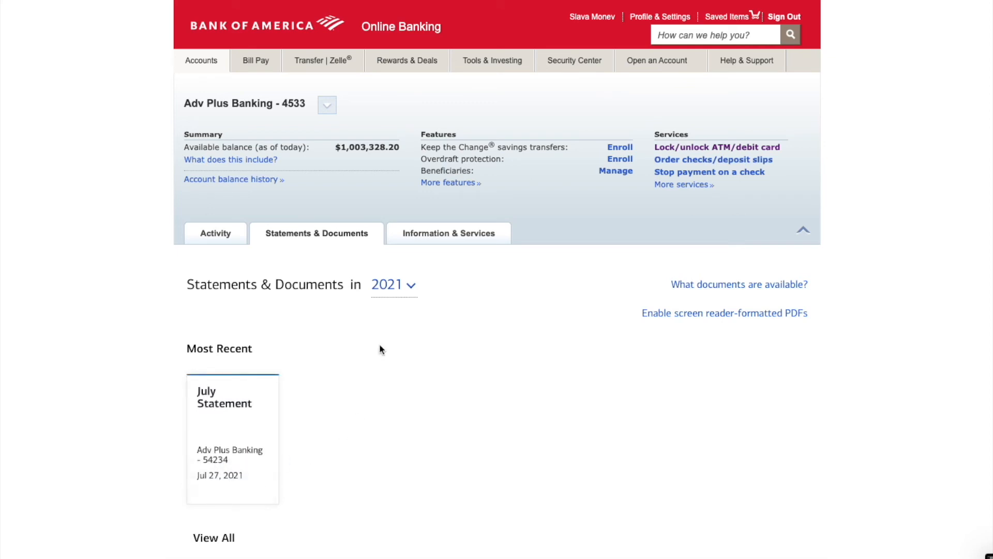
Expand the 2021 Statements list and view the July statement as a PDF
left_click(391, 283)
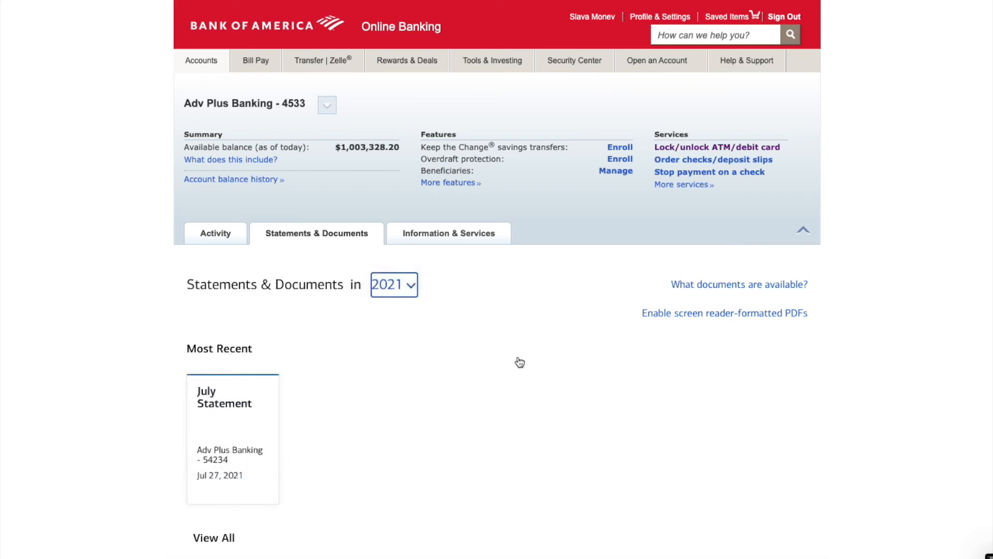
scroll("down", 3)
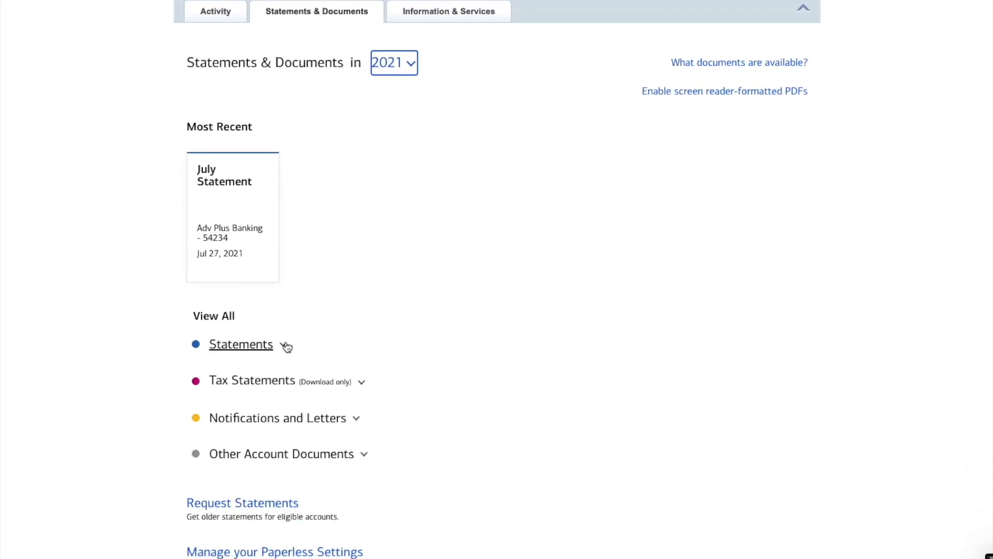
left_click(242, 343)
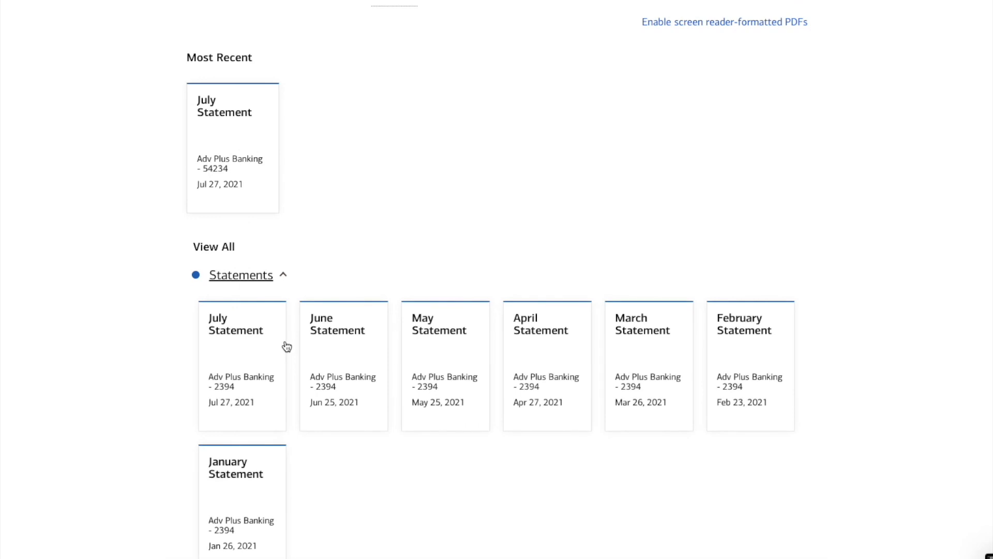
left_click(242, 323)
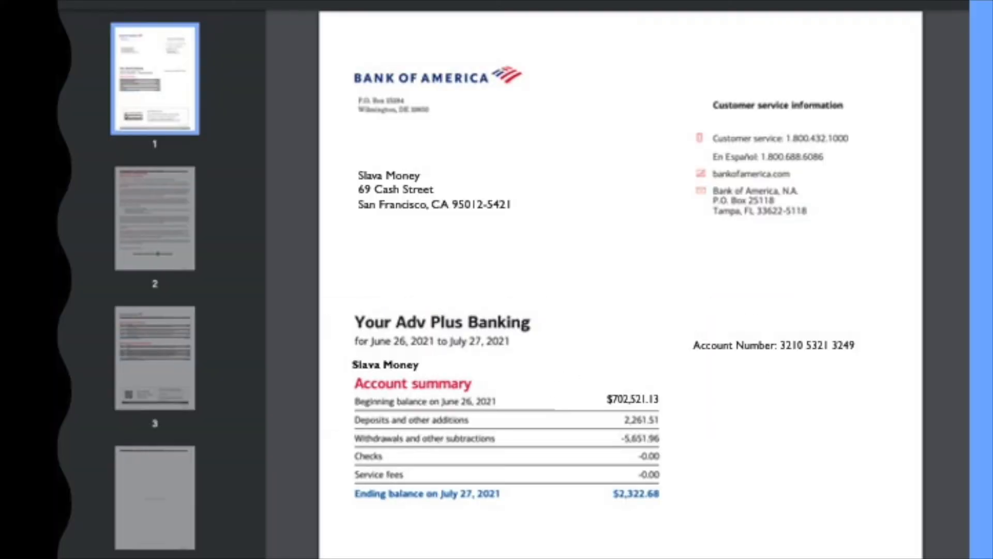